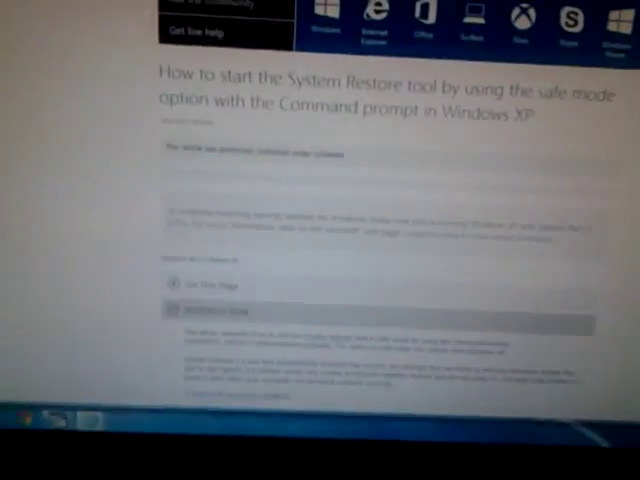
scroll("down", 3)
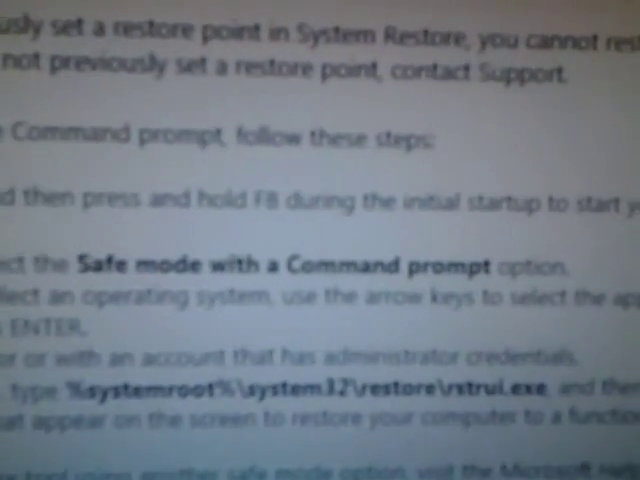
scroll("down", 3)
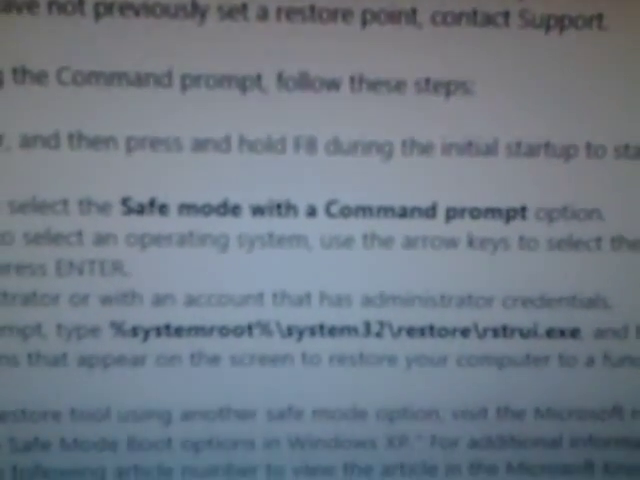